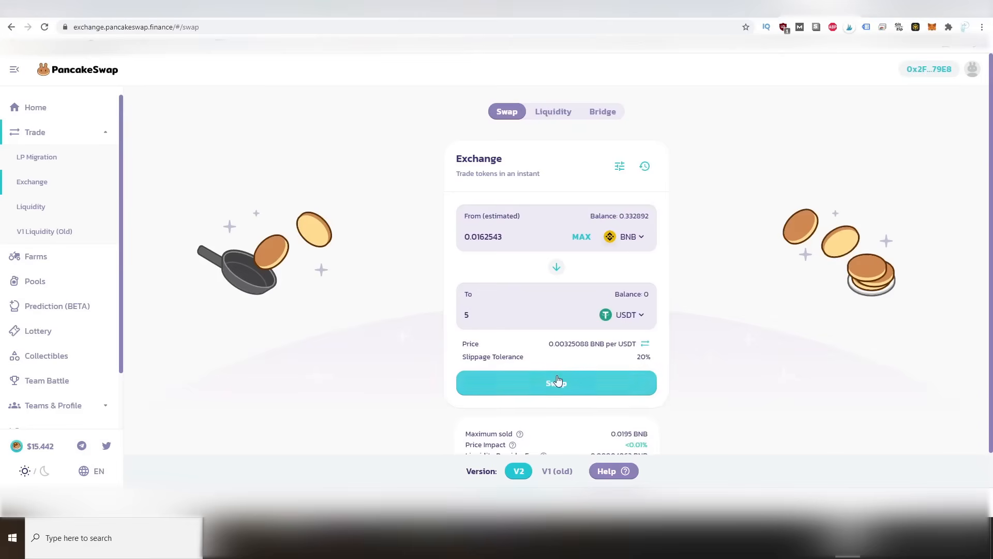
- Submit the swap of 0.0162543 BNB for 5 USDT, sending it to MetaMask for approval
{"action": "left_click", "coordinate": [556, 382]}
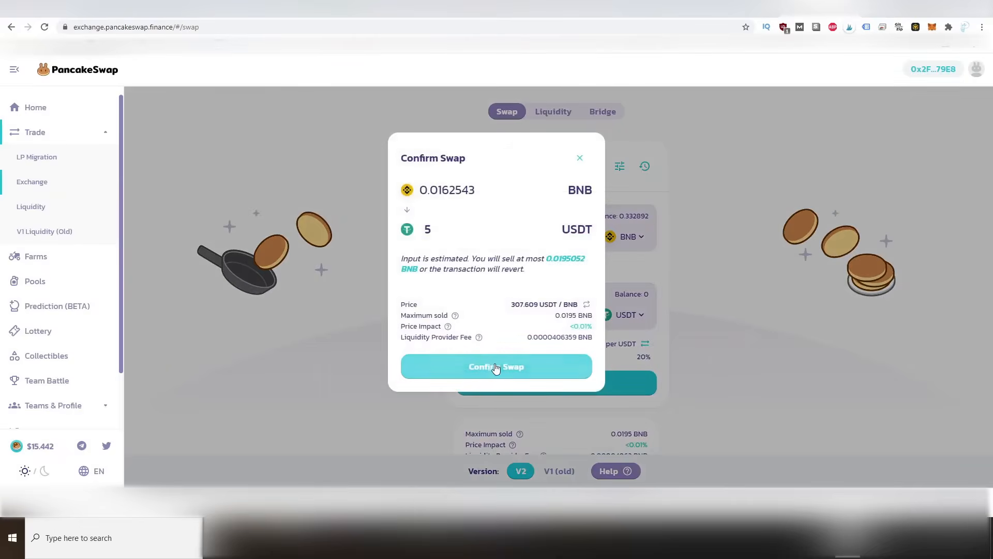
{"action": "left_click", "coordinate": [497, 366]}
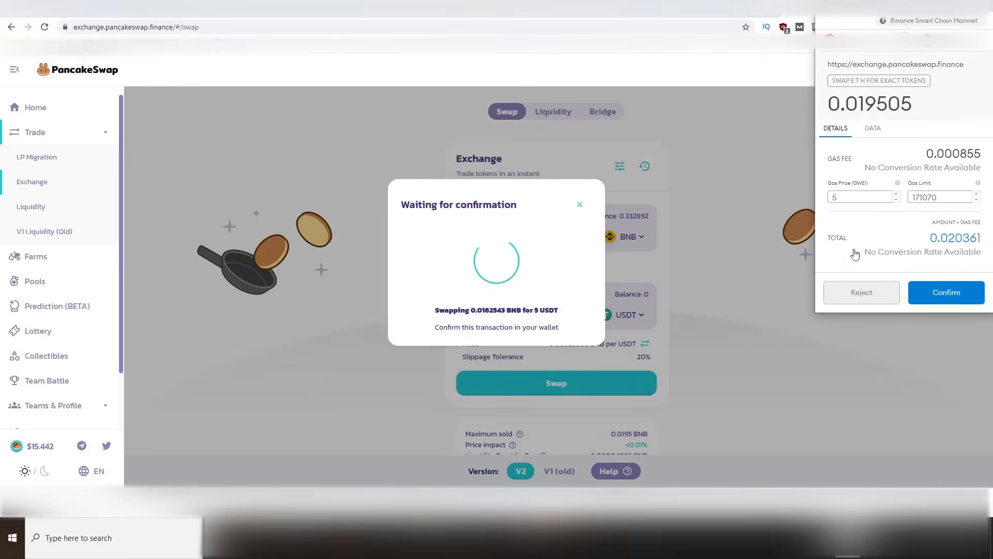